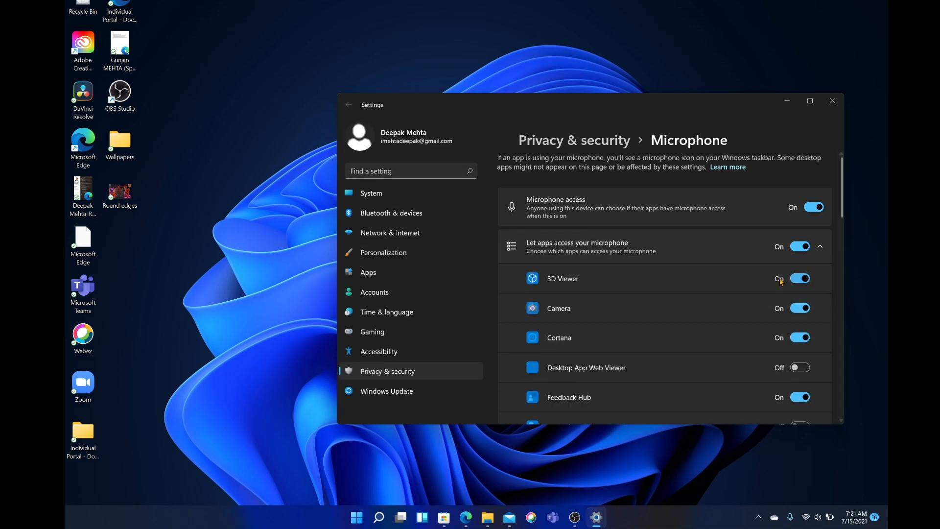
# Review the microphone app list and switch Microphone access for the device to Off
pyautogui.scroll(-3)
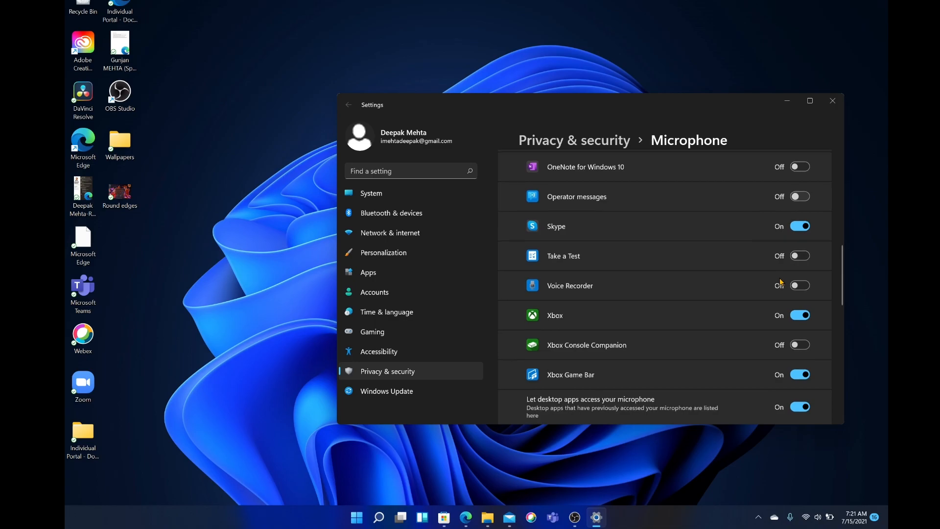
pyautogui.scroll(-3)
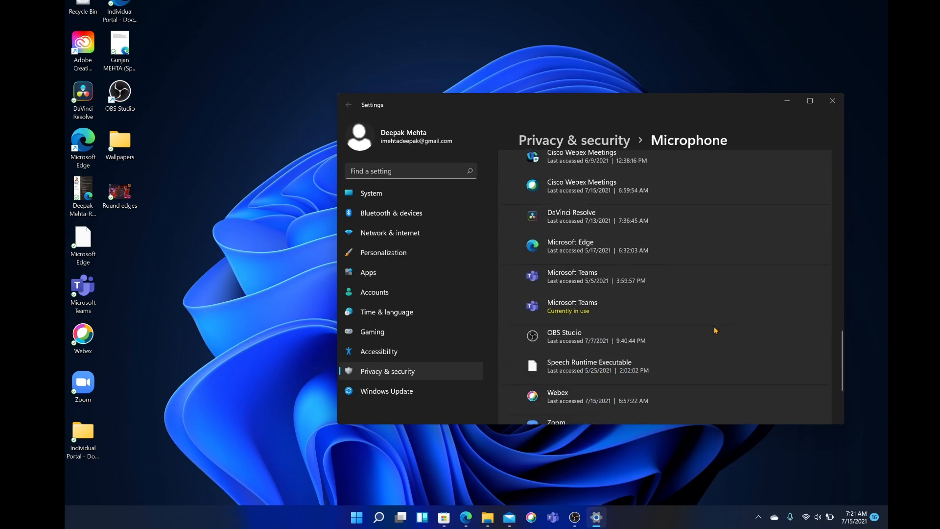
pyautogui.moveTo(625, 270)
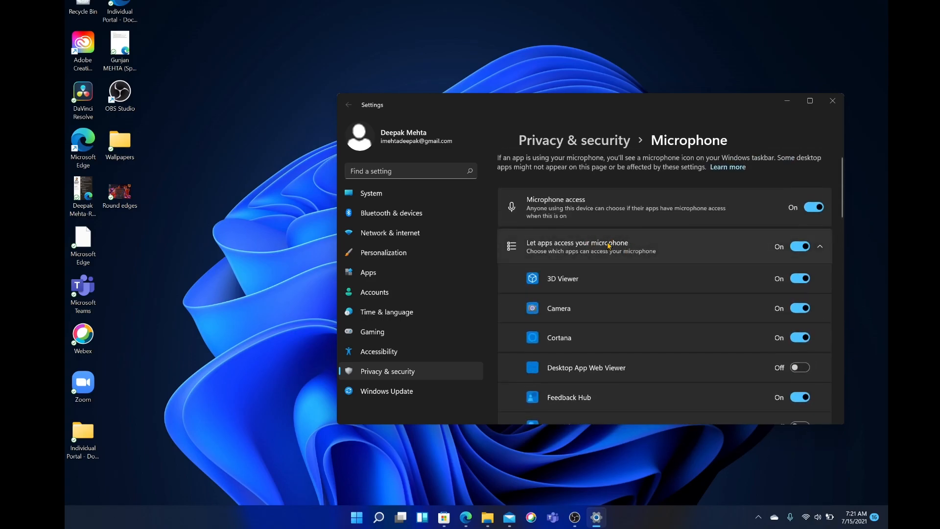
pyautogui.click(813, 208)
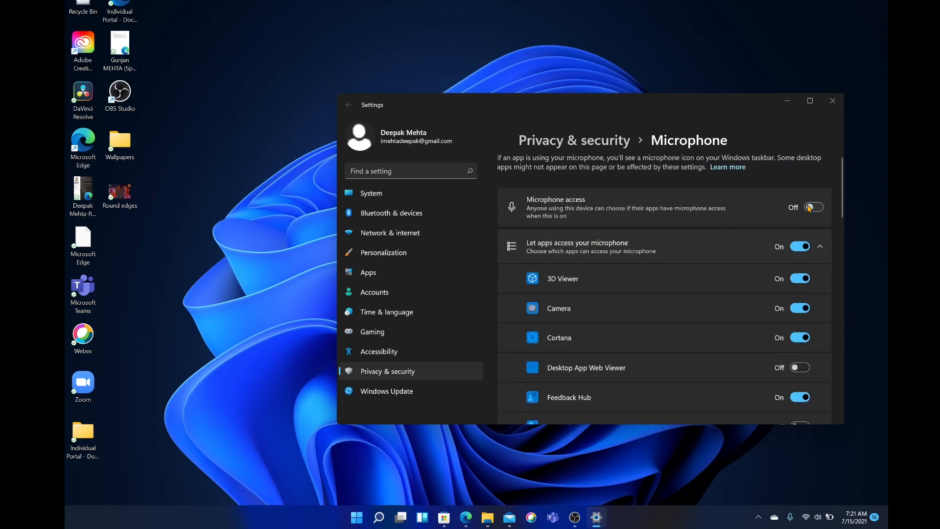
pyautogui.click(814, 207)
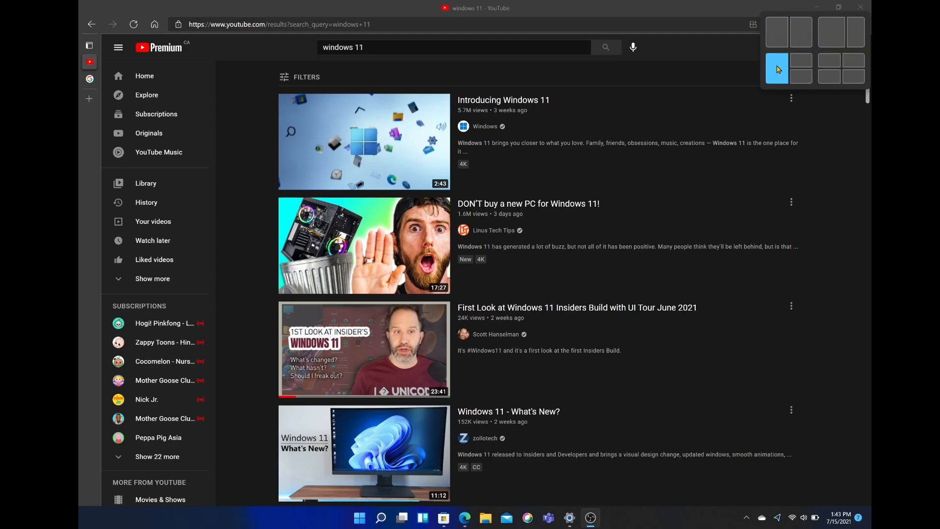
# Snap the Edge window into one zone of the snap-layout grid from the maximize button
pyautogui.click(776, 69)
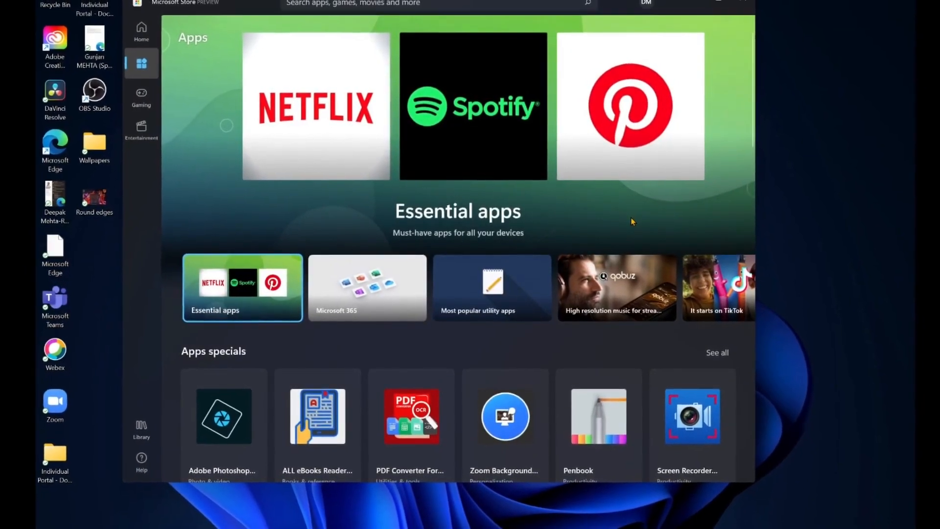
# Scroll the Apps page through Best productivity and Favorite apps sections (WhatsApp, Telegram, Hulu)
pyautogui.scroll(-3)
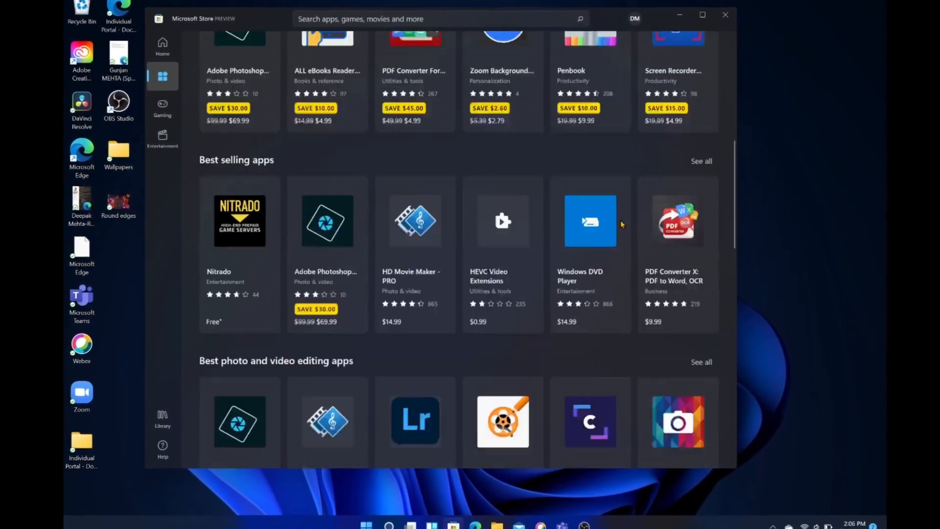
pyautogui.scroll(-3)
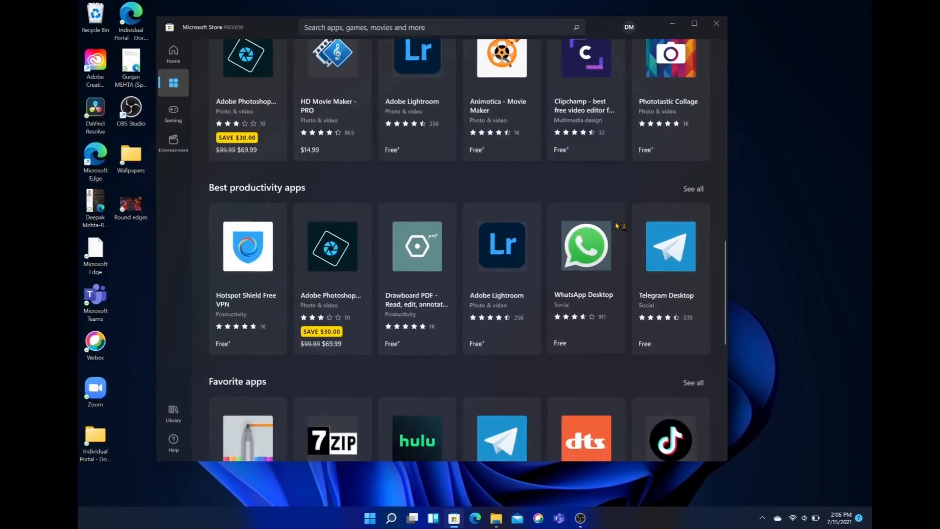
pyautogui.scroll(-3)
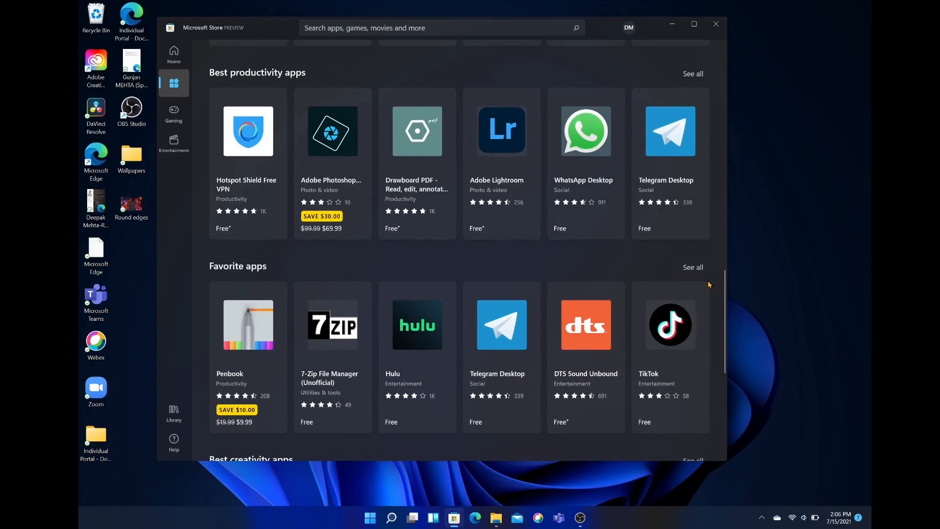